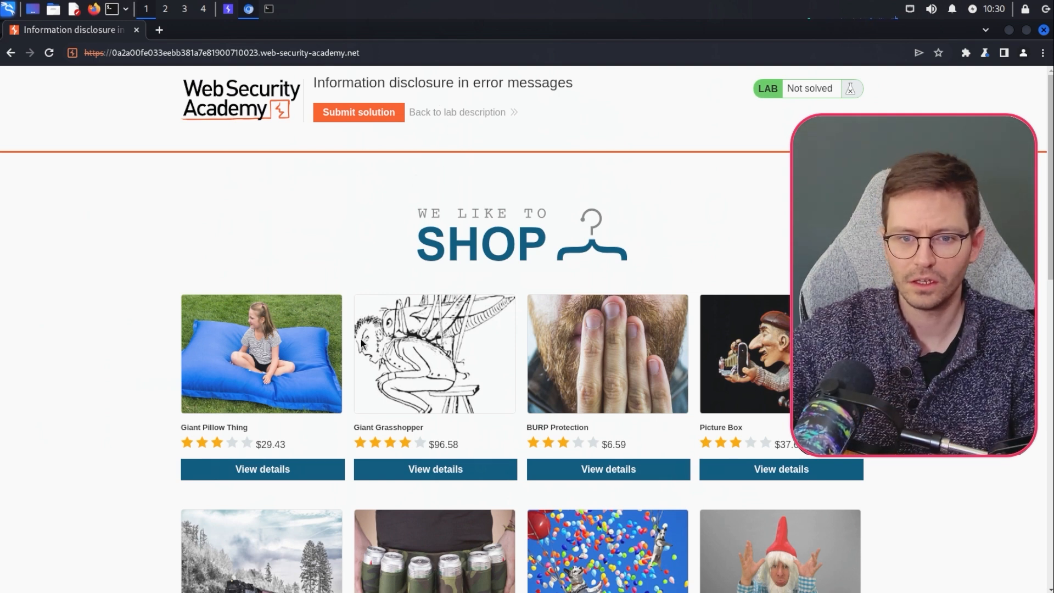
pyautogui.moveTo(275, 426)
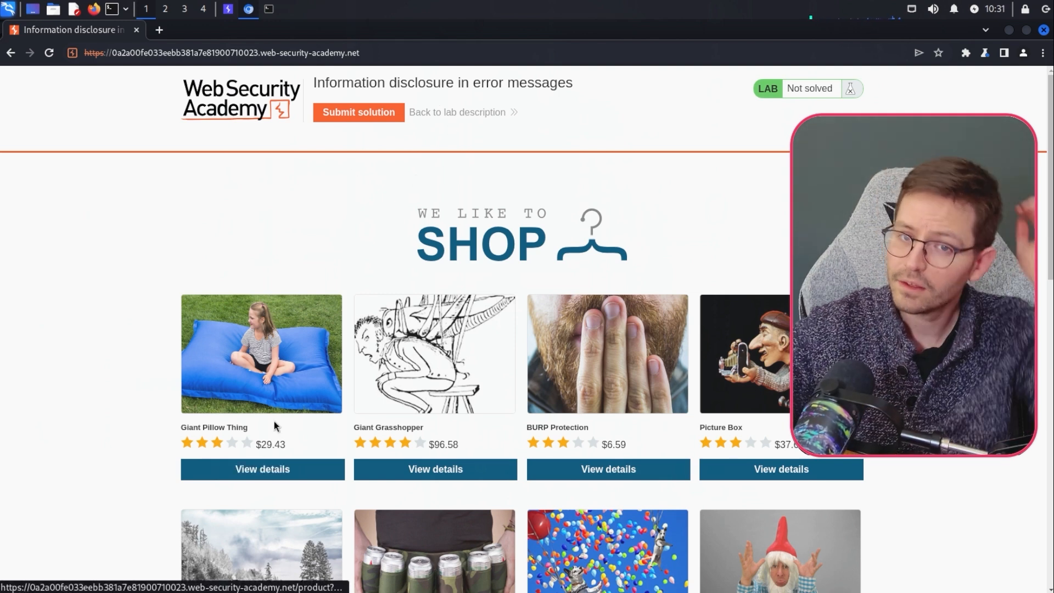
pyautogui.moveTo(236, 317)
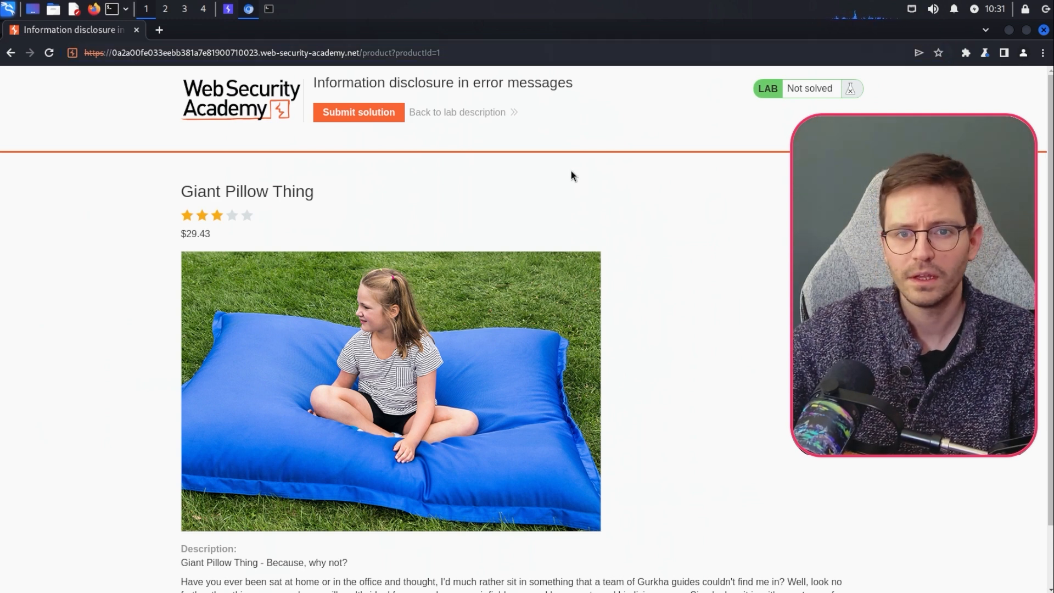
# Step: Target productId in the /product?productId=1 request with the 'Fuzzing - quick' payload list
pyautogui.click(227, 8)
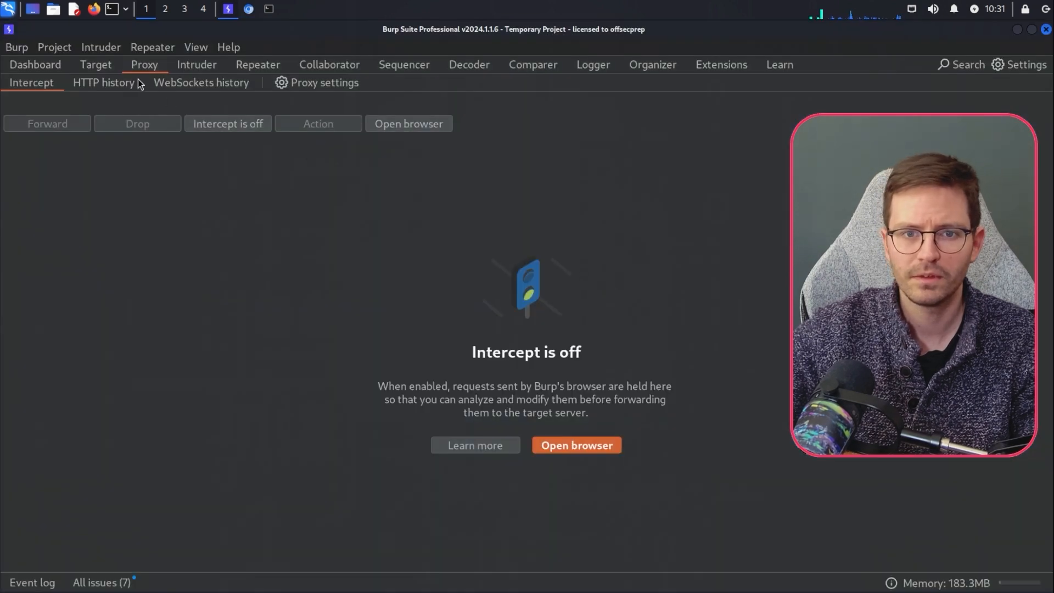
pyautogui.click(104, 81)
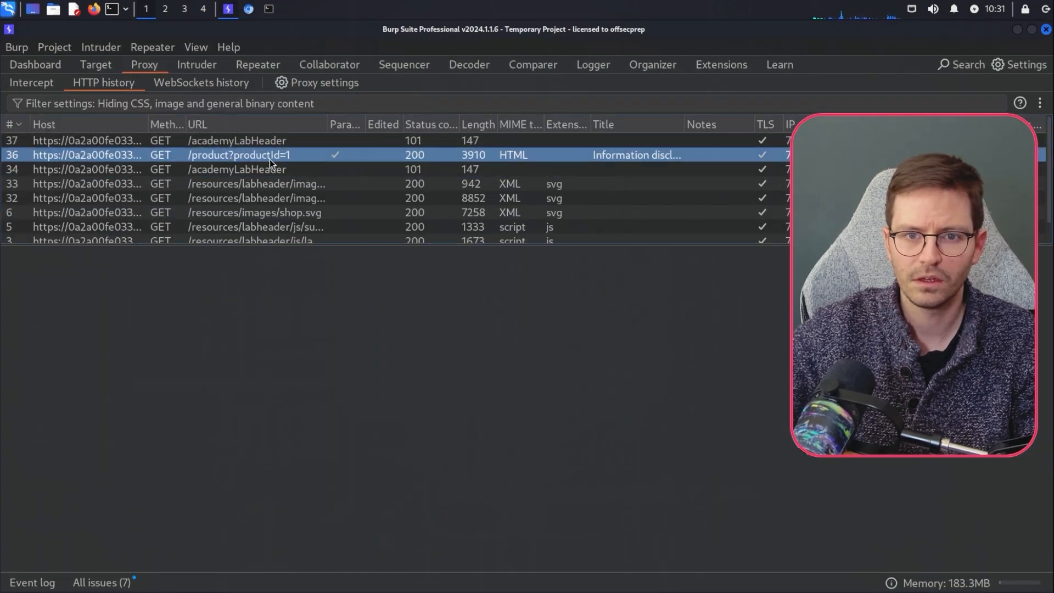
pyautogui.click(239, 155)
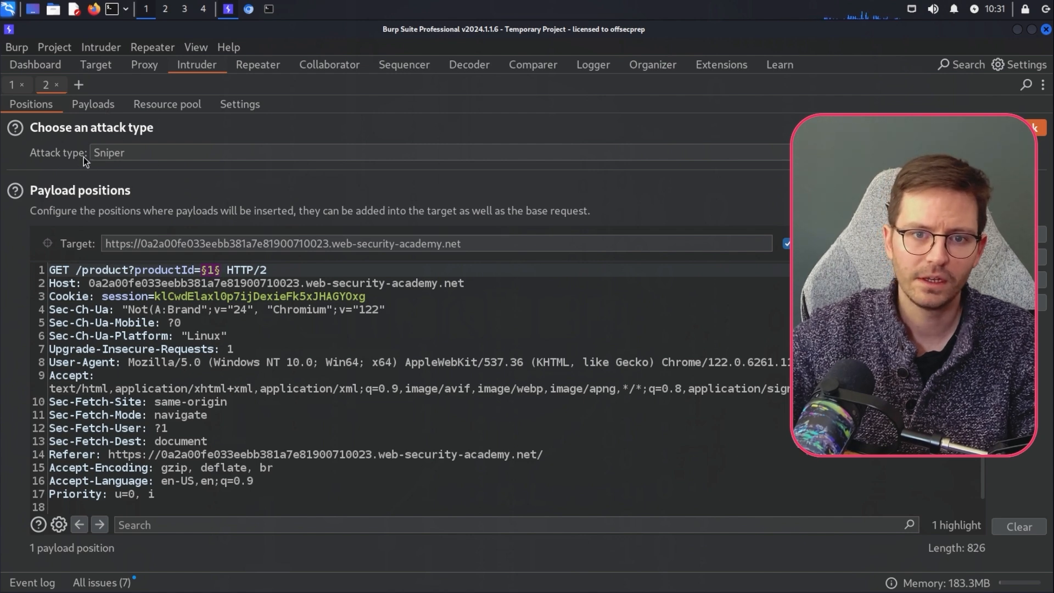
pyautogui.click(93, 105)
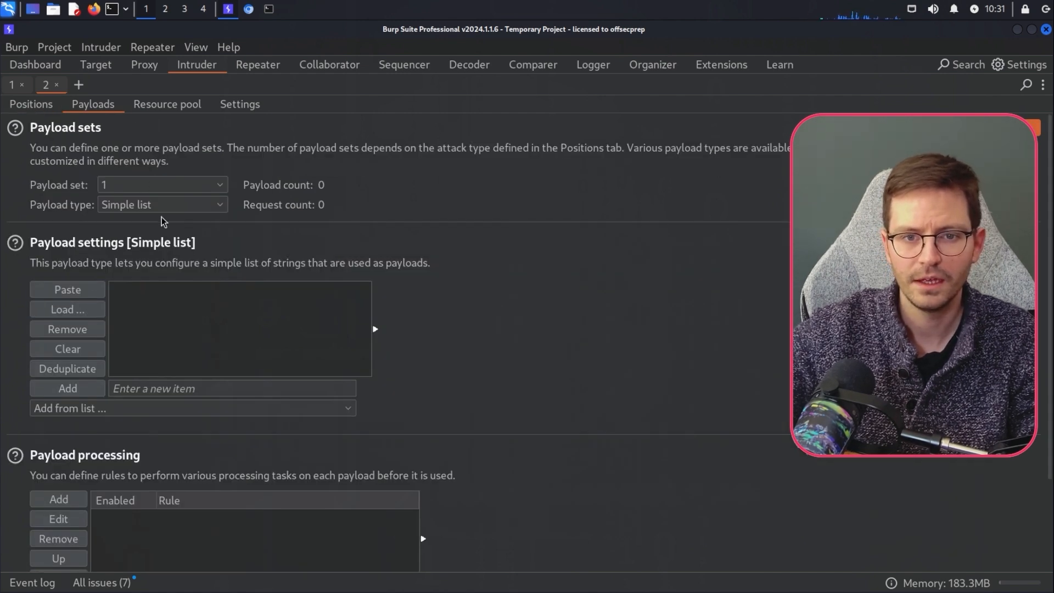
pyautogui.click(193, 408)
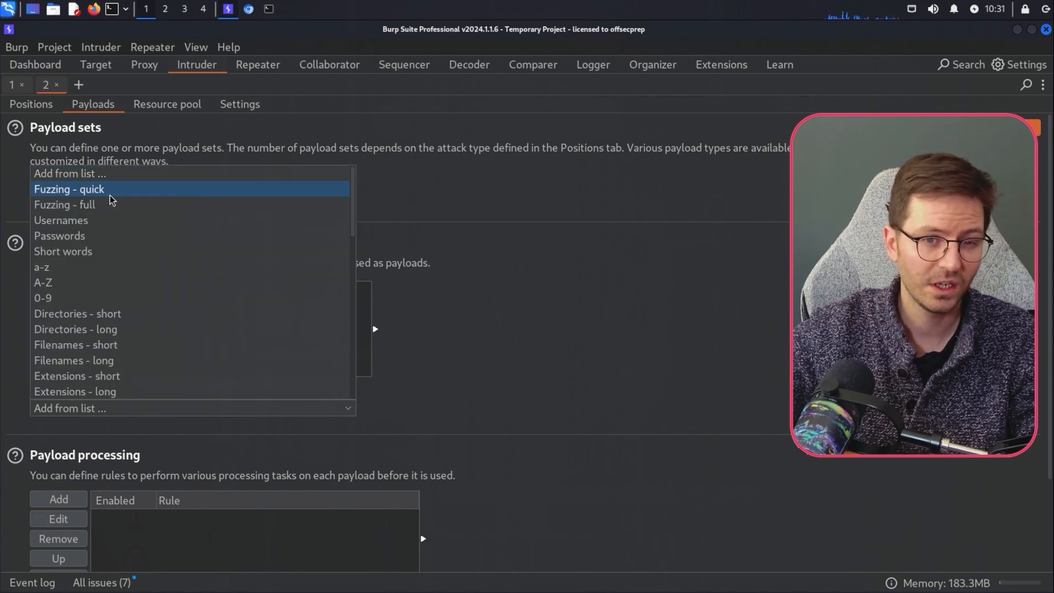
pyautogui.click(69, 189)
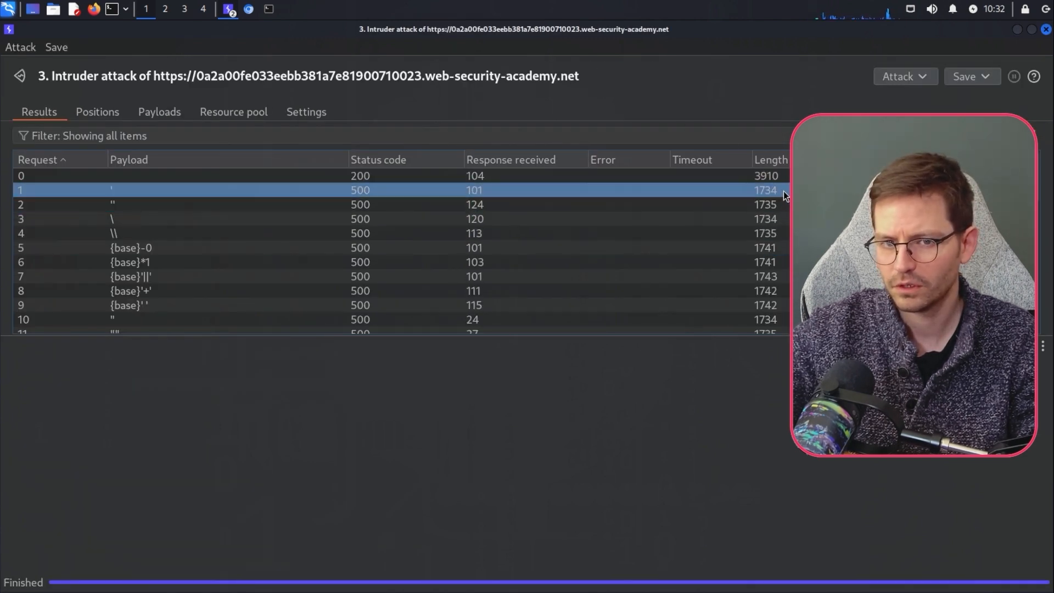
# Step: Inspect the single-quote payload's 500 response and select the leaked 'Apache Struts 2 2.3.31' version
pyautogui.scroll(-3)
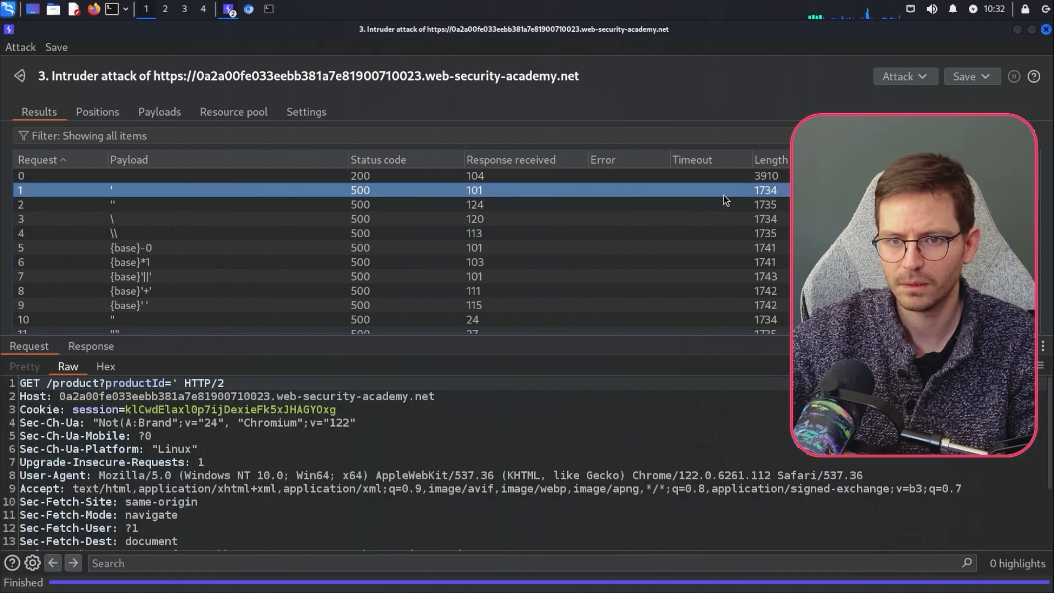
pyautogui.click(90, 345)
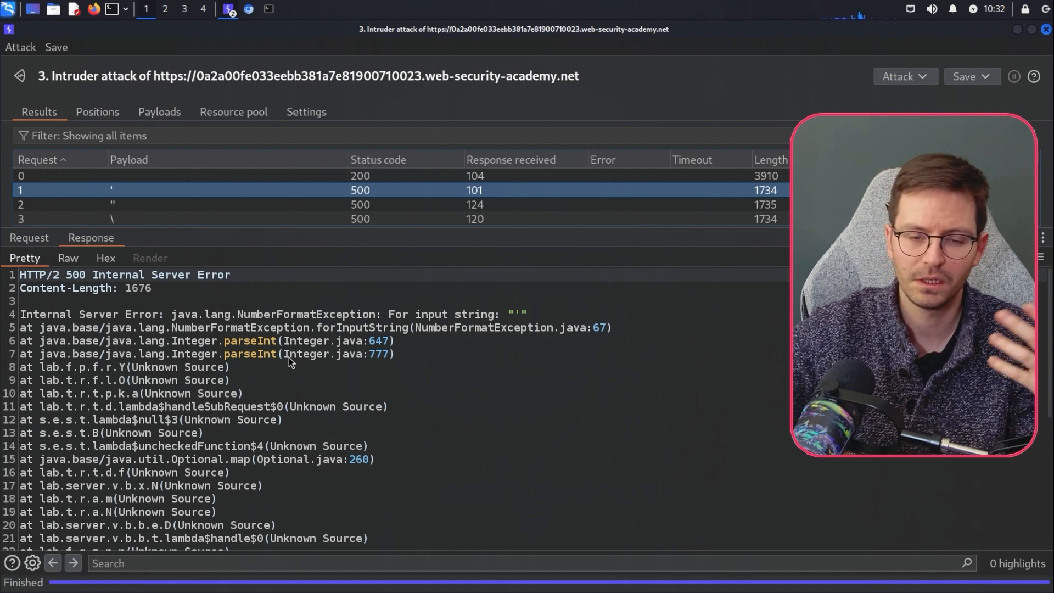
pyautogui.scroll(-3)
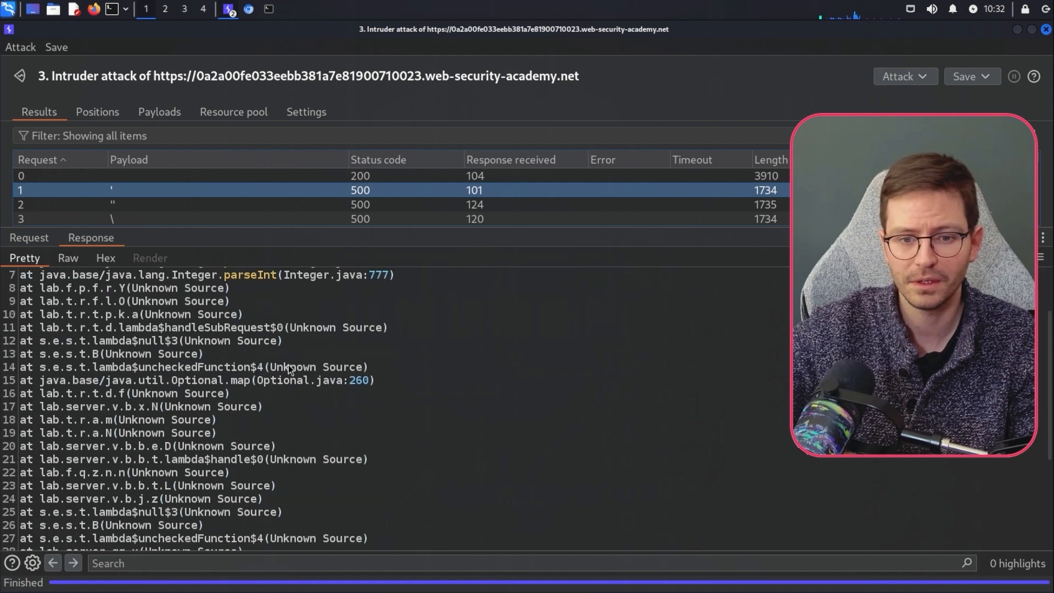
pyautogui.scroll(-3)
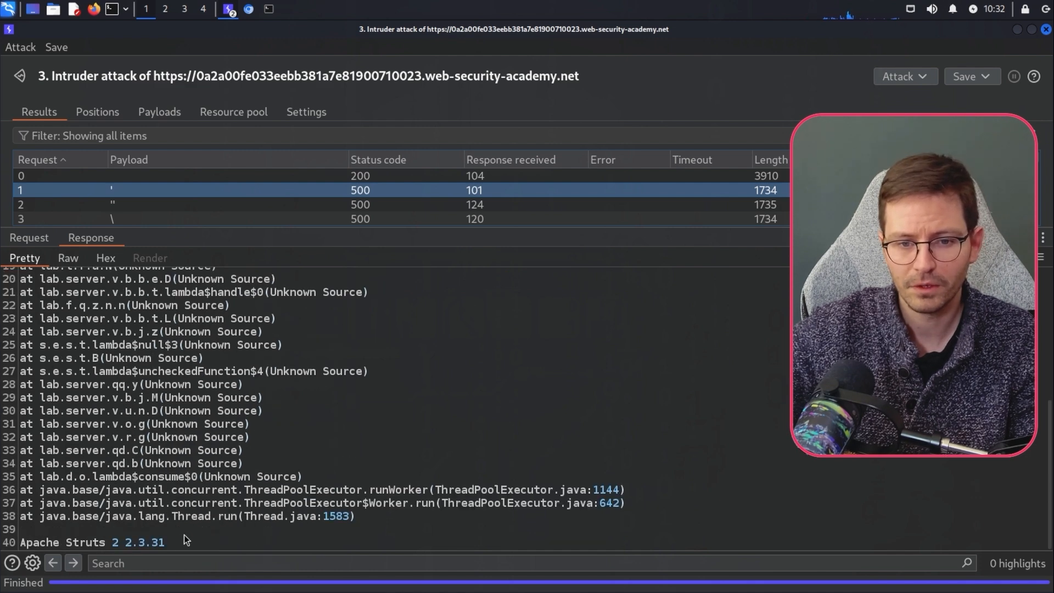
pyautogui.doubleClick(125, 542)
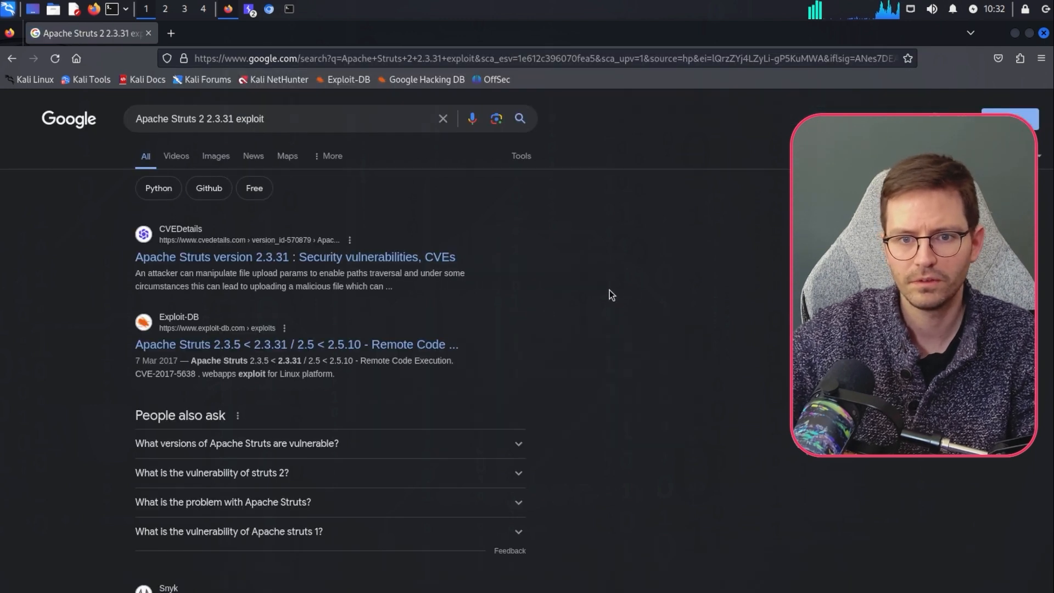
pyautogui.moveTo(398, 356)
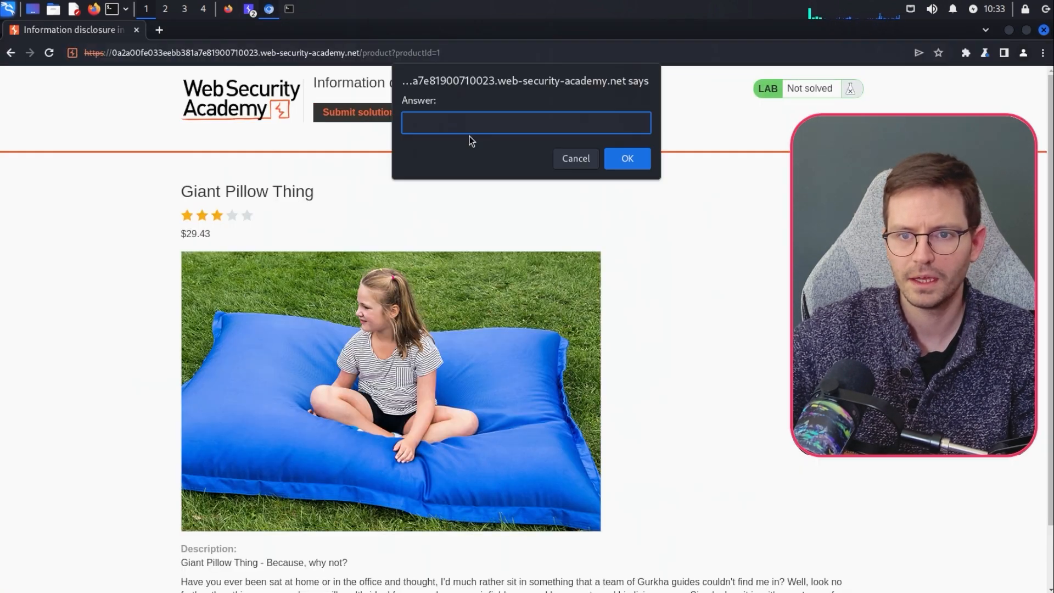
# Step: Focus the Answer field in the Submit solution dialog
pyautogui.click(626, 158)
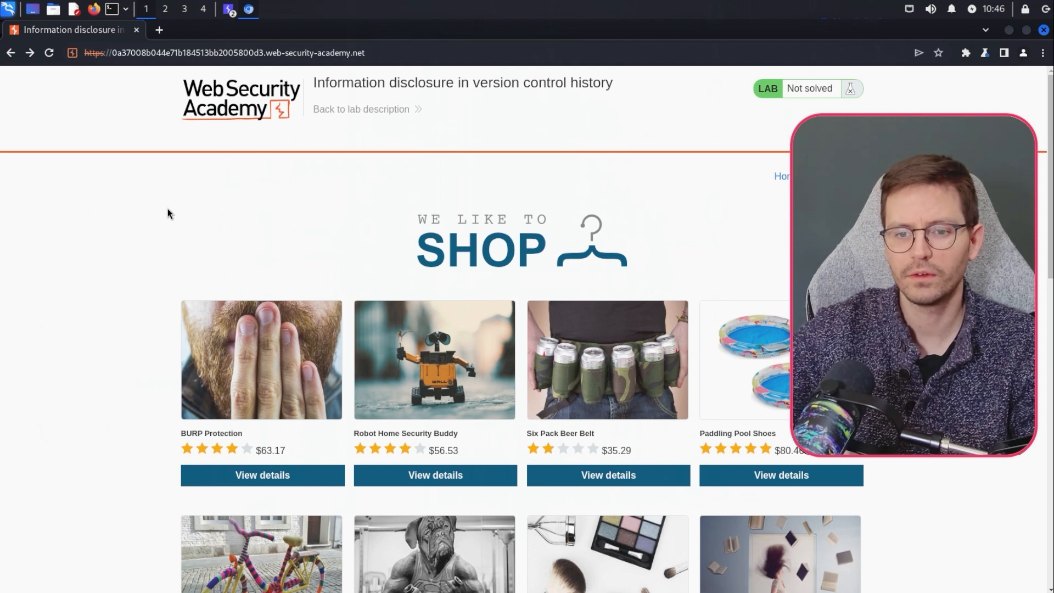
pyautogui.moveTo(219, 210)
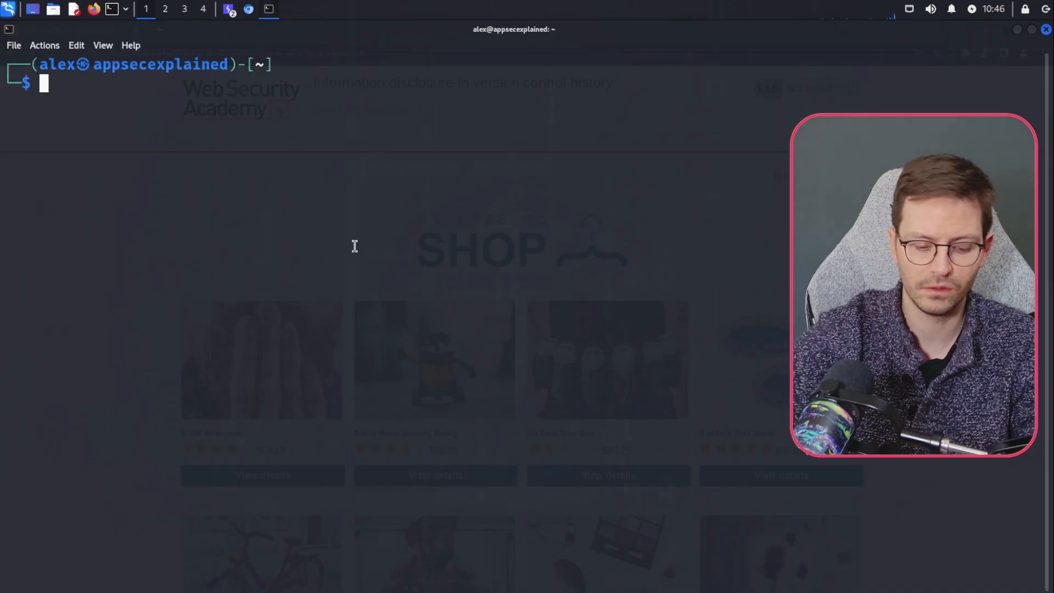
# Step: Run ffuf against the lab URL's /FUZZ path using /usr/share/wordlists/dirb/common.txt
pyautogui.write('ffuf -u')
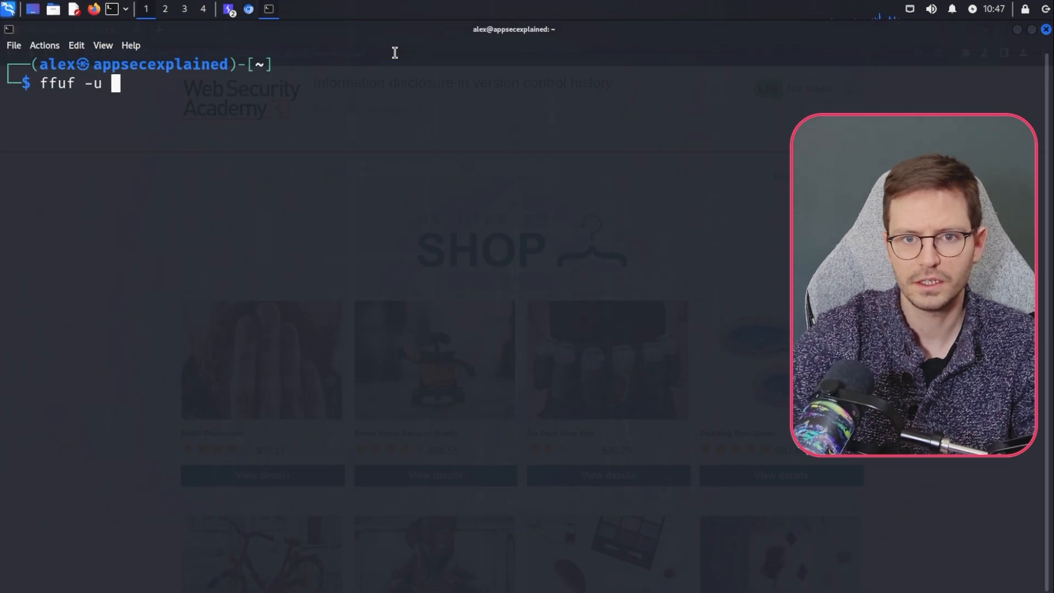
pyautogui.write('https://0a37008b044e71b184513bb2005800d3.web-security-academy.net/FUZZ')
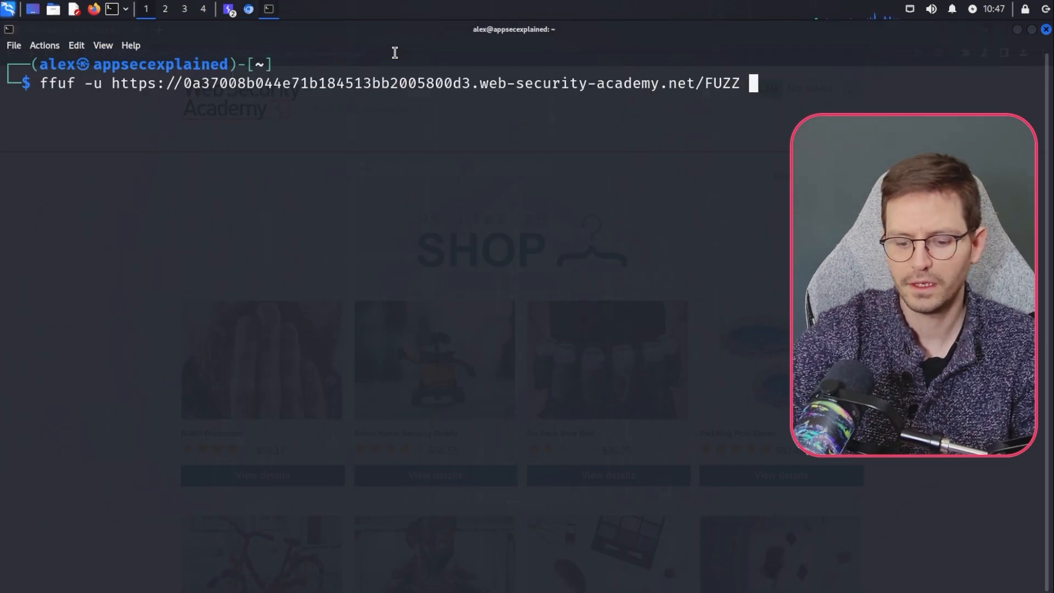
pyautogui.write('-w /usr/')
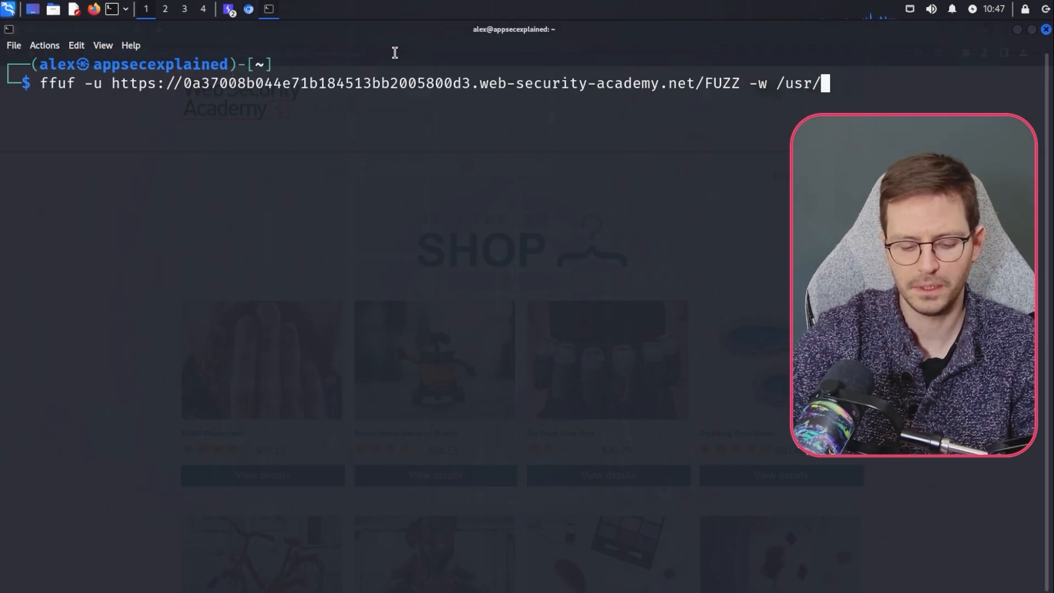
pyautogui.write('share/')
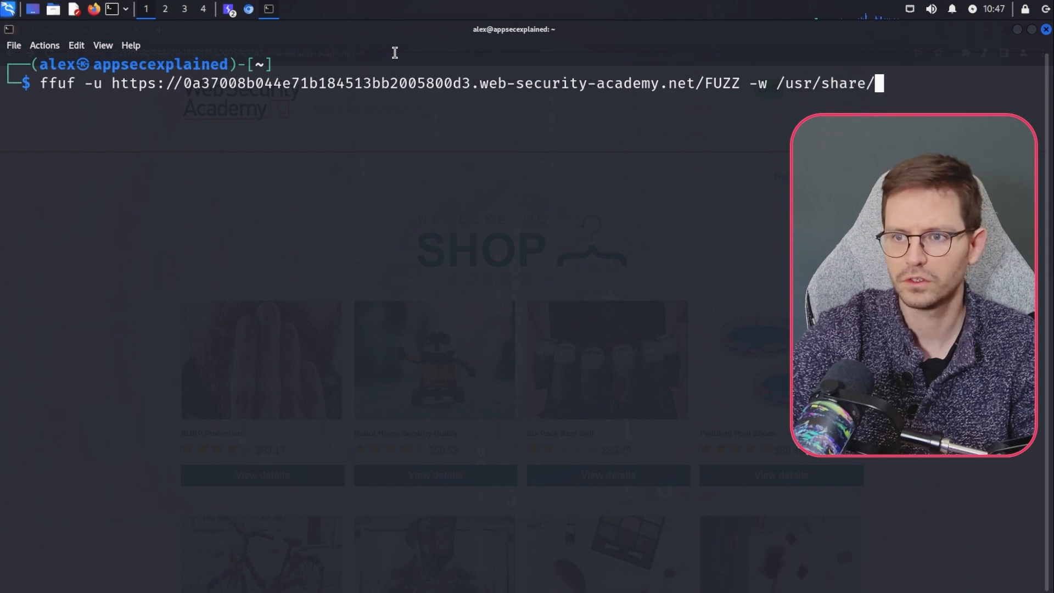
pyautogui.write('wordlists/d')
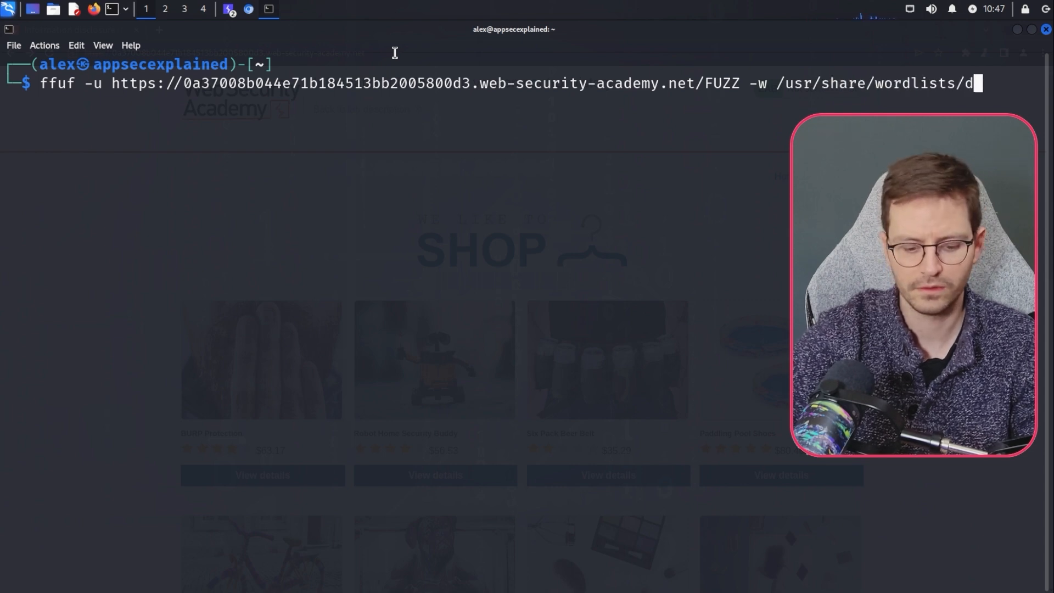
pyautogui.write('irb/common.txt')
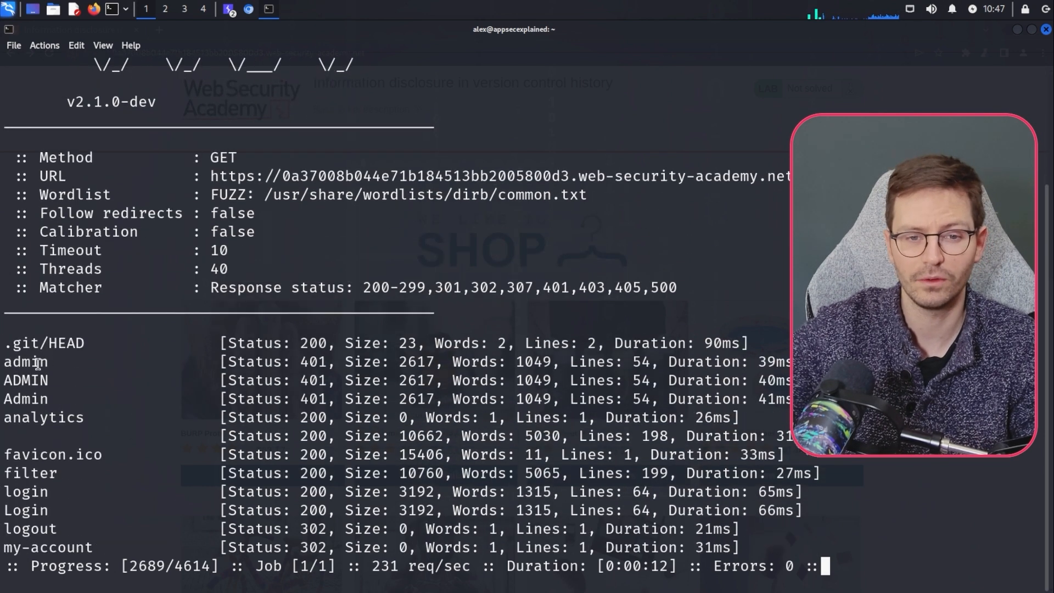
pyautogui.click(248, 9)
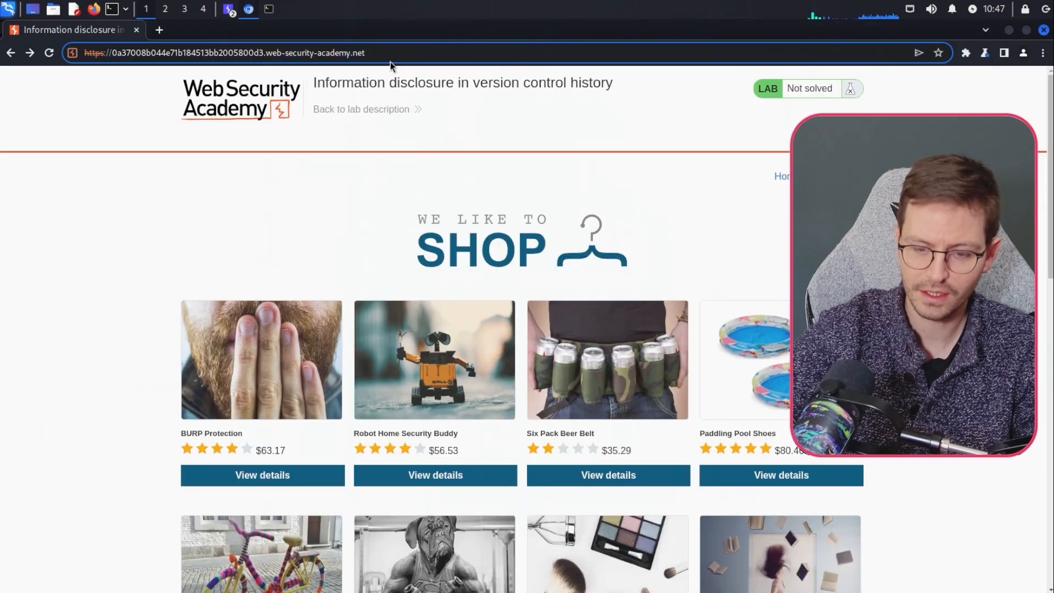
# Step: Browse /.git to logs/HEAD and read the commit removing the admin password
pyautogui.write('/.git')
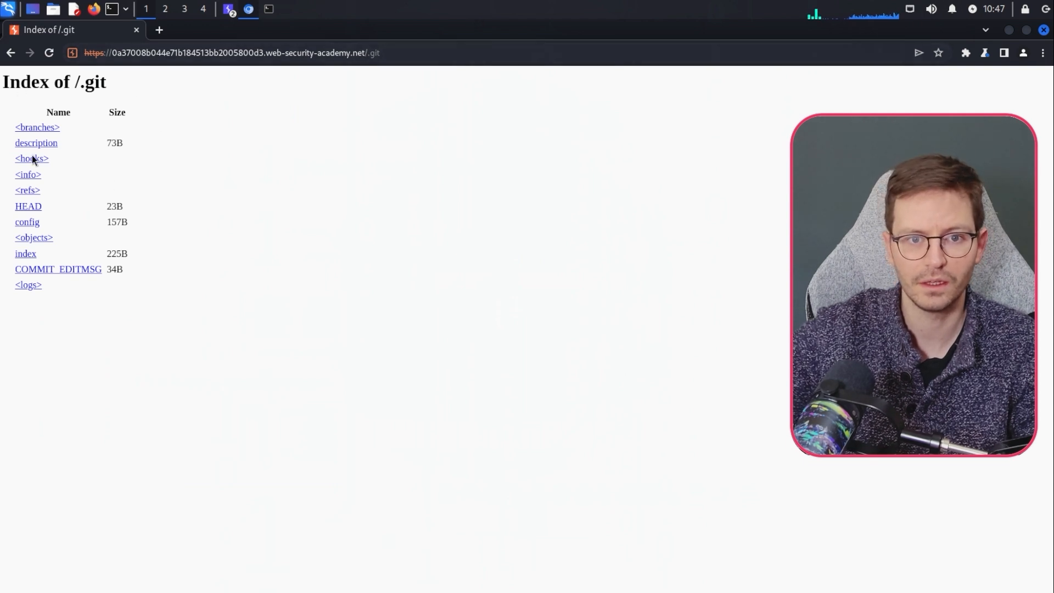
pyautogui.moveTo(123, 314)
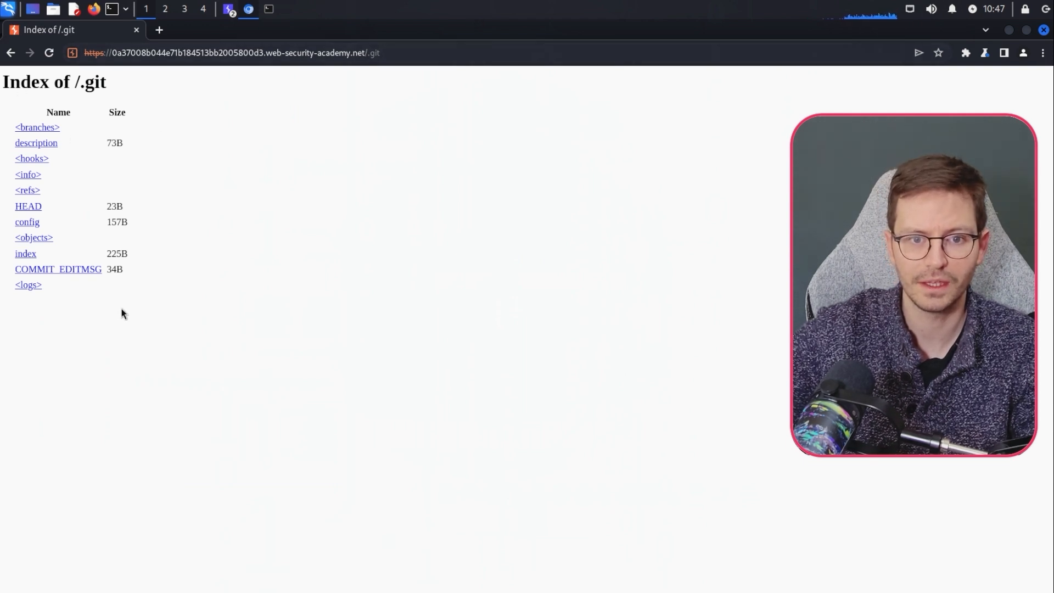
pyautogui.click(28, 285)
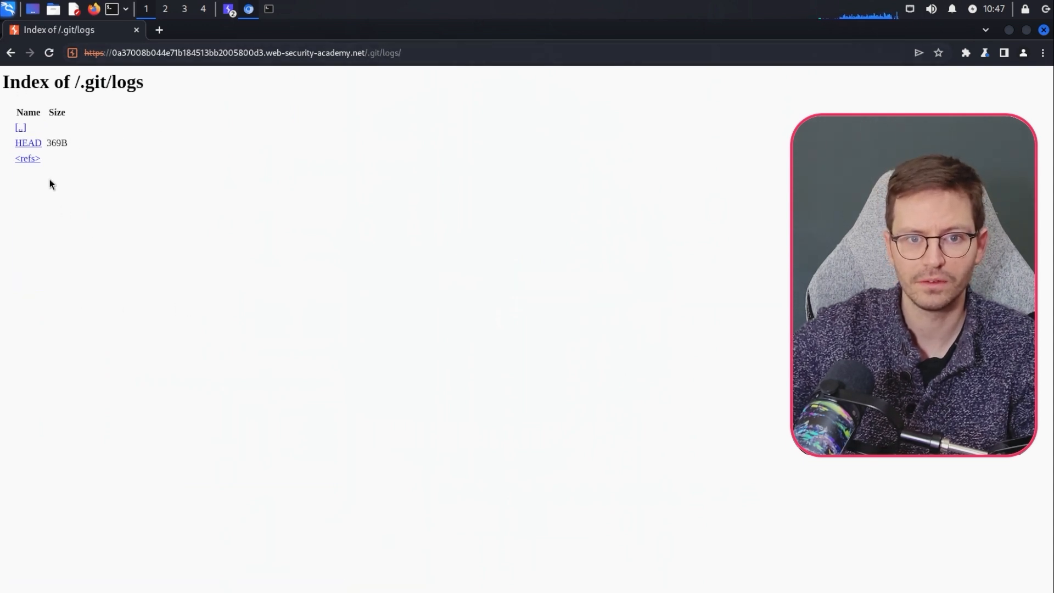
pyautogui.click(28, 143)
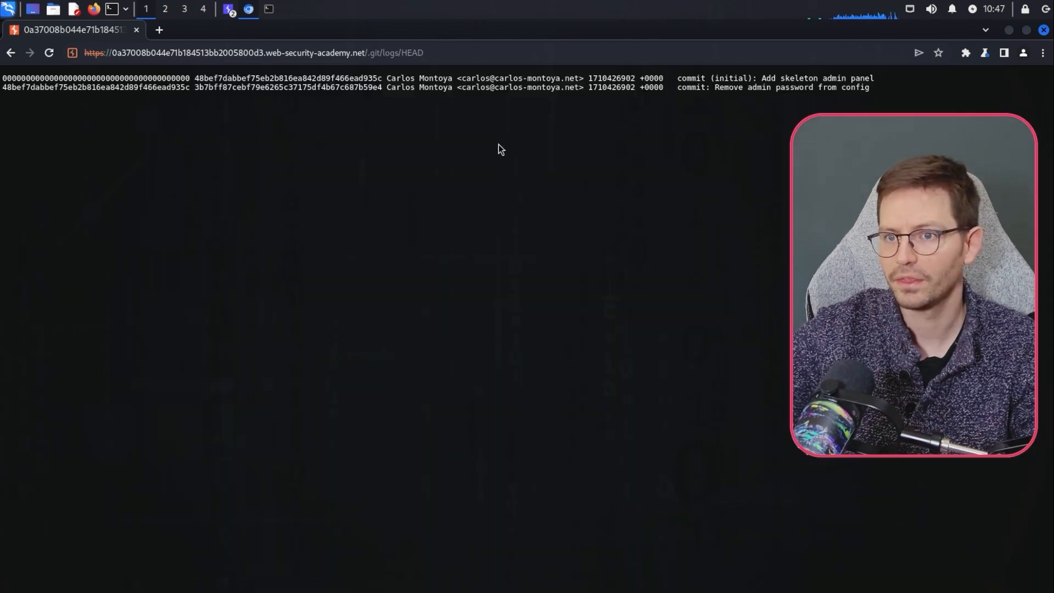
pyautogui.moveTo(101, 81)
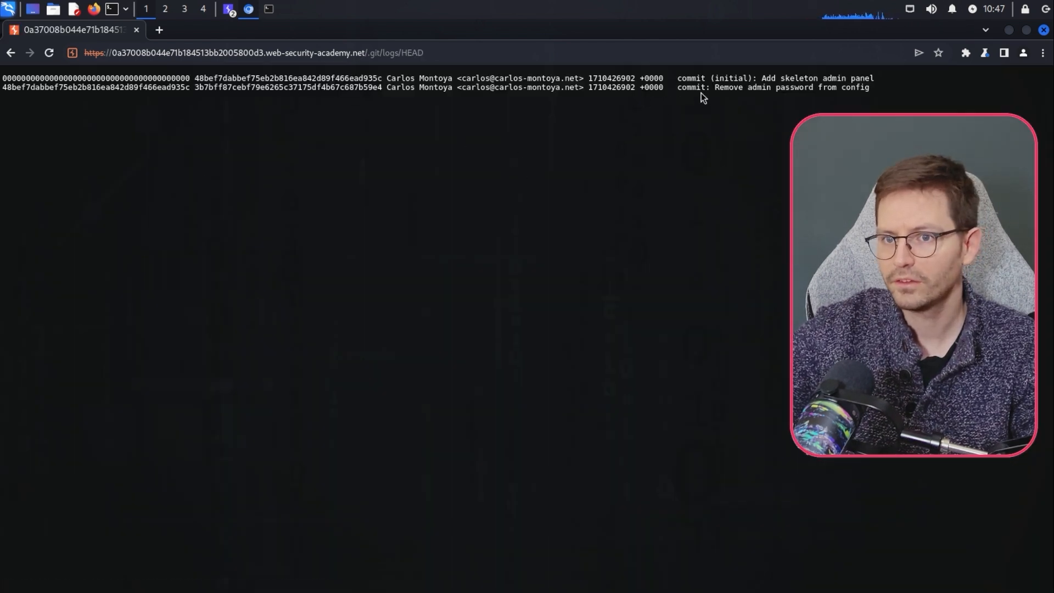
pyautogui.moveTo(714, 87); pyautogui.dragTo(817, 87)
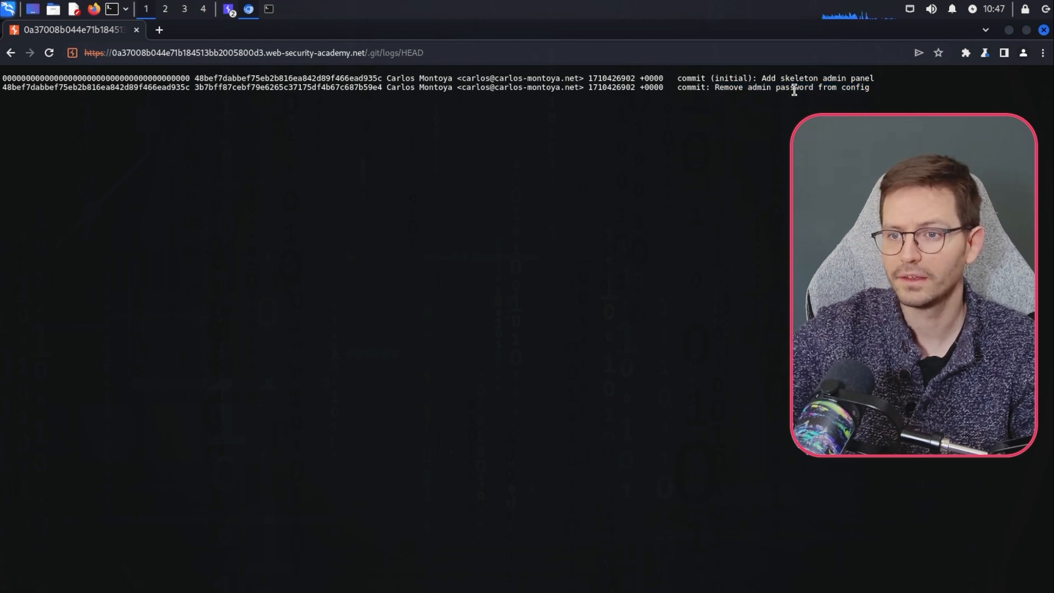
pyautogui.moveTo(798, 99)
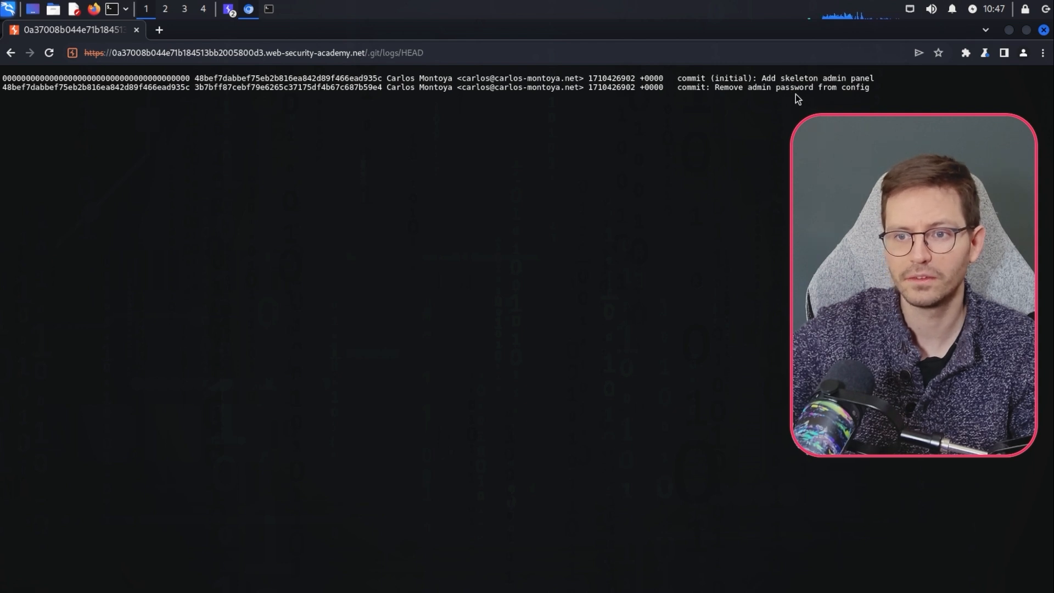
pyautogui.moveTo(530, 202)
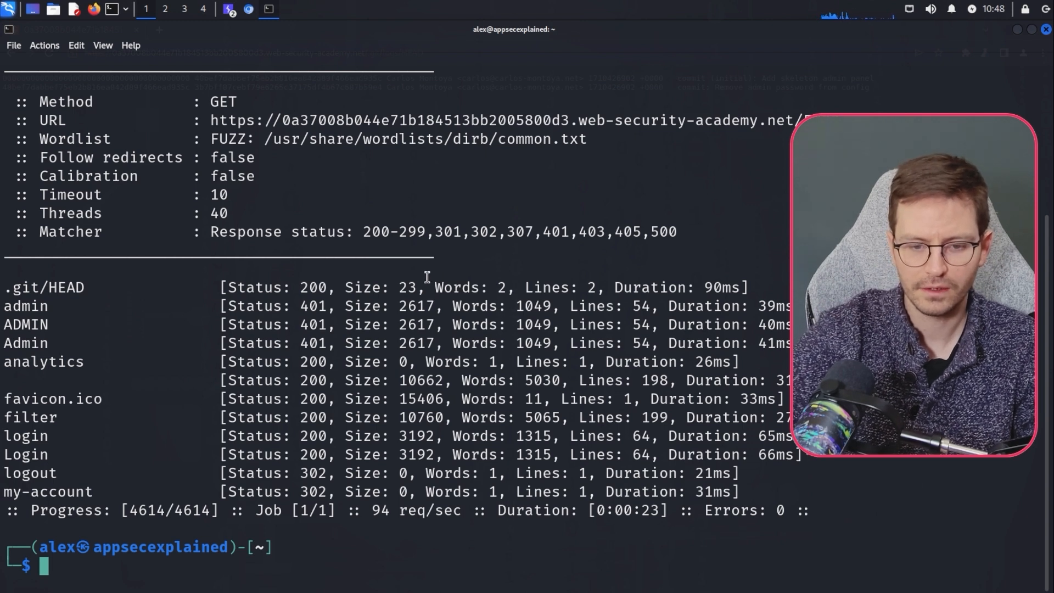
# Step: Install git-dumper with sudo pip and check its help output
pyautogui.write('sudo pip i')
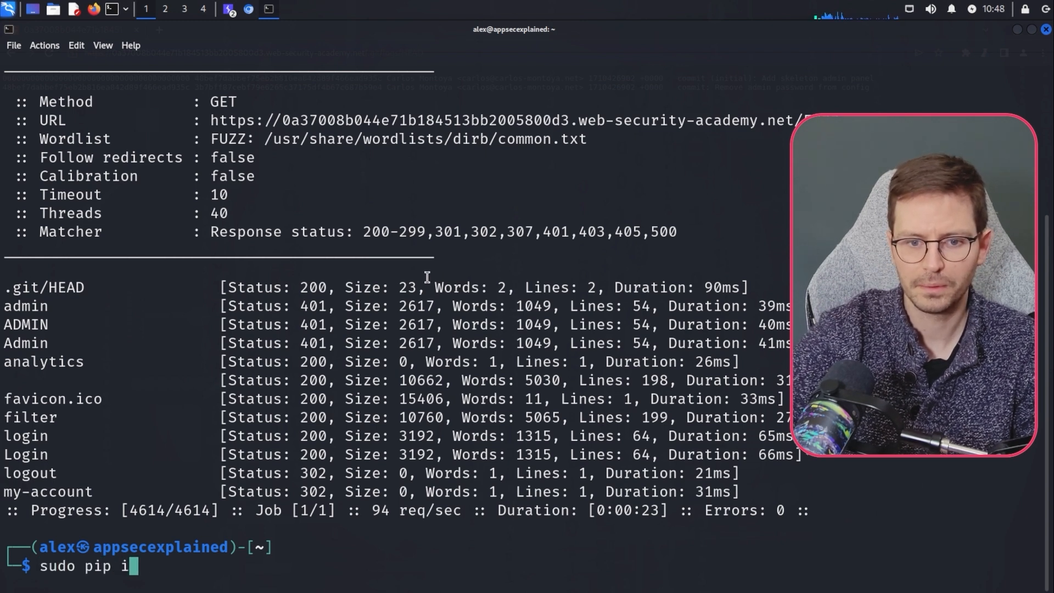
pyautogui.write('nstall git-dumper')
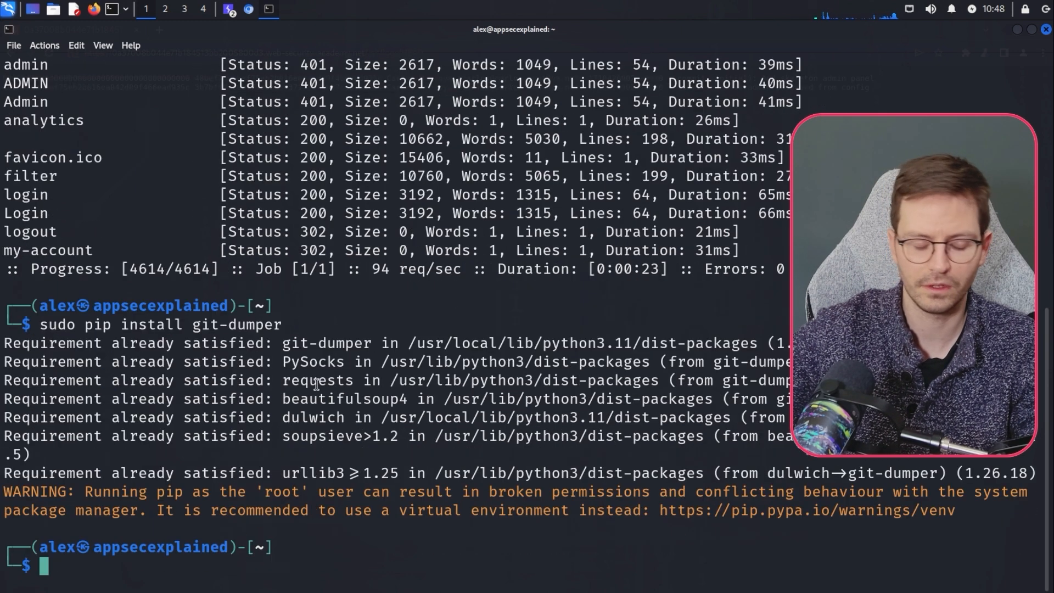
pyautogui.write('git-dumper --help')
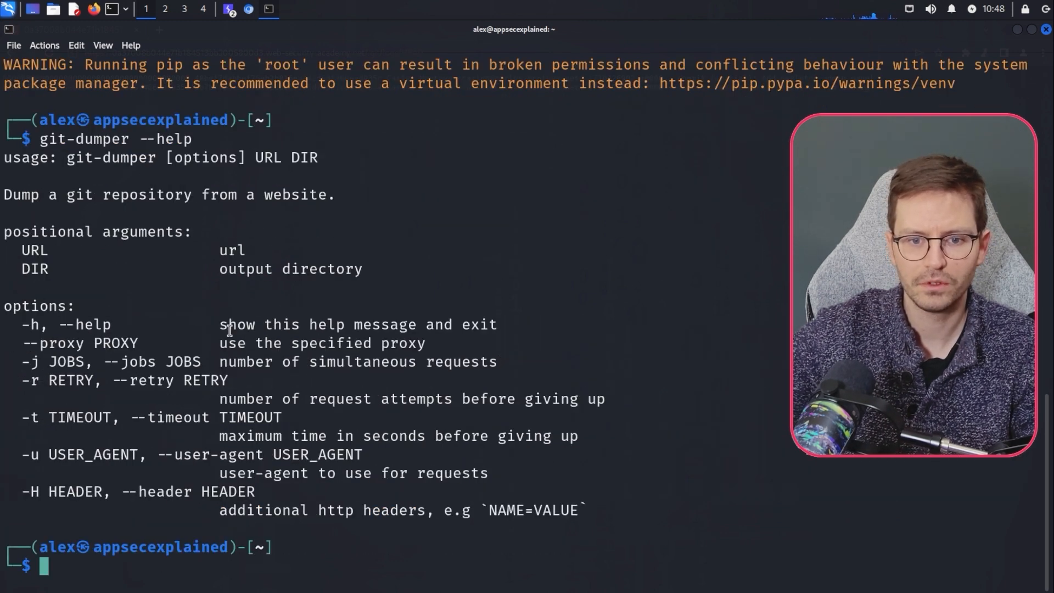
# Step: Create /tmp/out and dump the lab's exposed Git repository into it
pyautogui.write('cd /tmp')
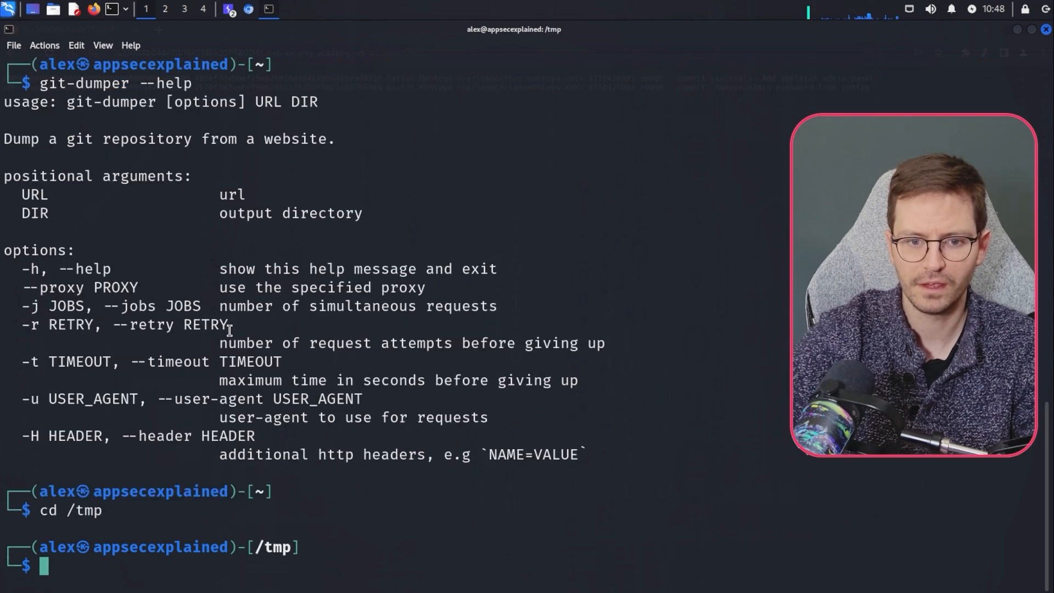
pyautogui.write('mkdir out')
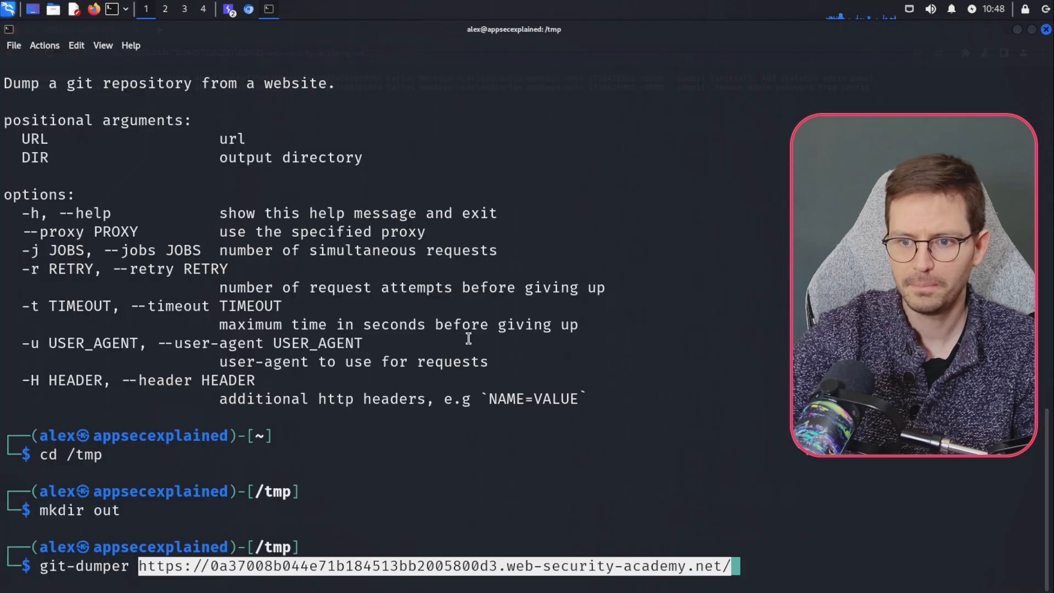
pyautogui.write('out')
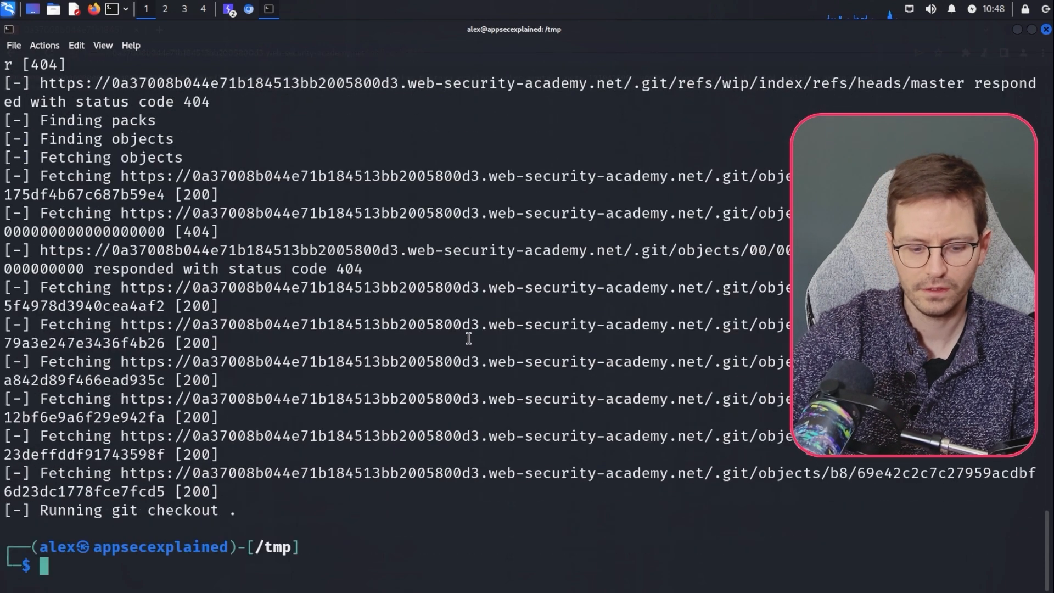
# Step: List the dumped repo, view git log and copy the removed ADMIN_PASSWORD from the diff
pyautogui.write('ls')
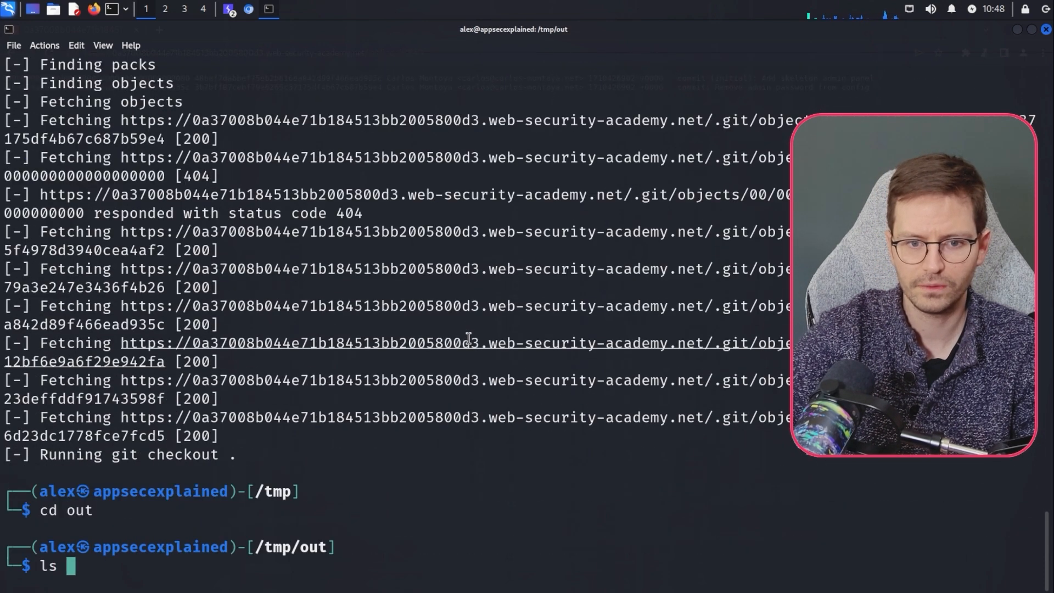
pyautogui.write('-lah')
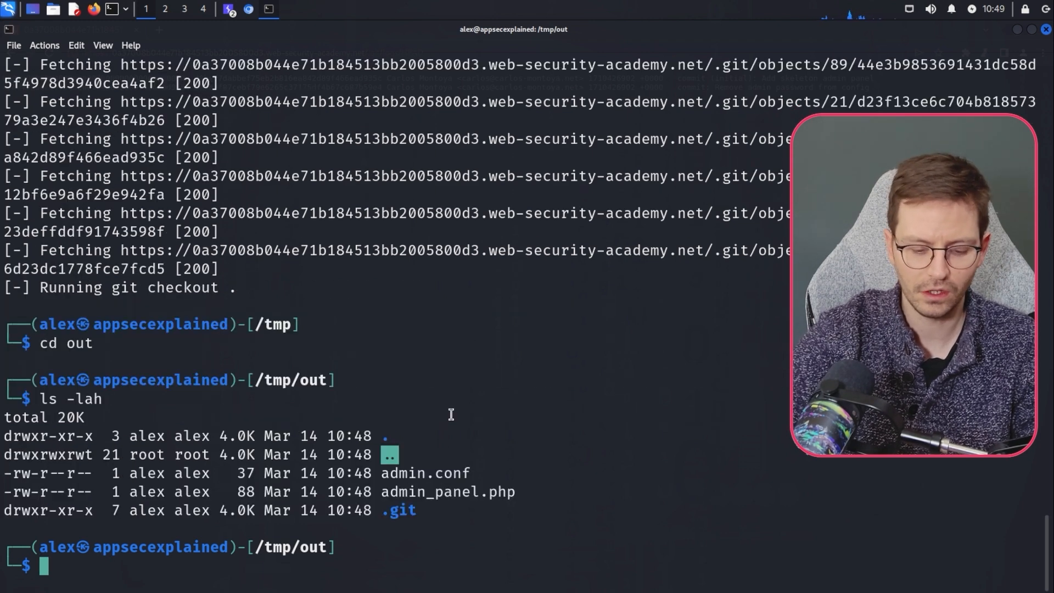
pyautogui.write('git log')
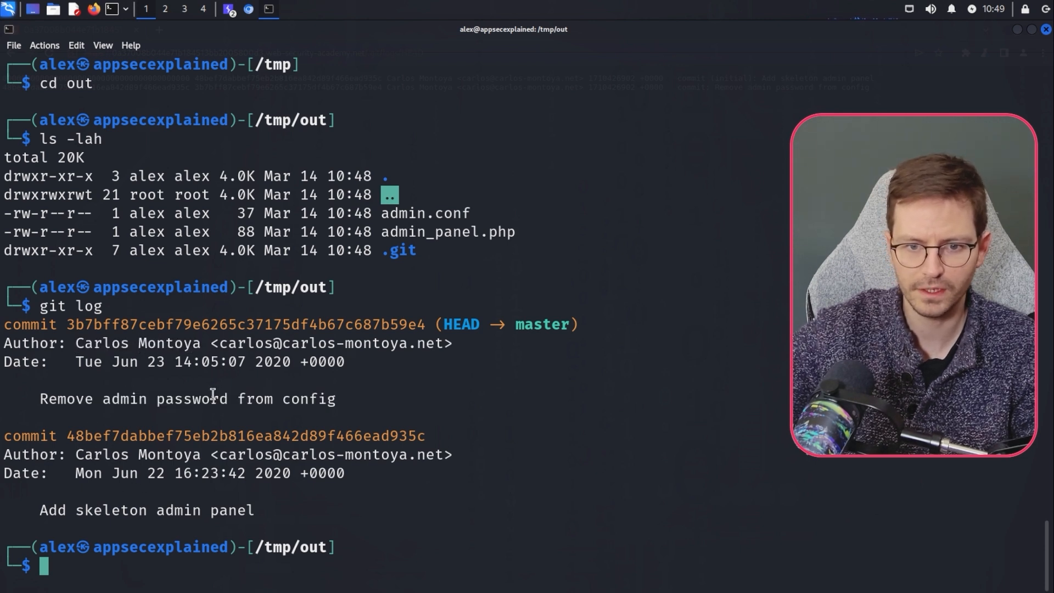
pyautogui.moveTo(231, 384)
pyautogui.write('git show 3b7bff87cebf79e6265c37175df4b67c687b59e4')
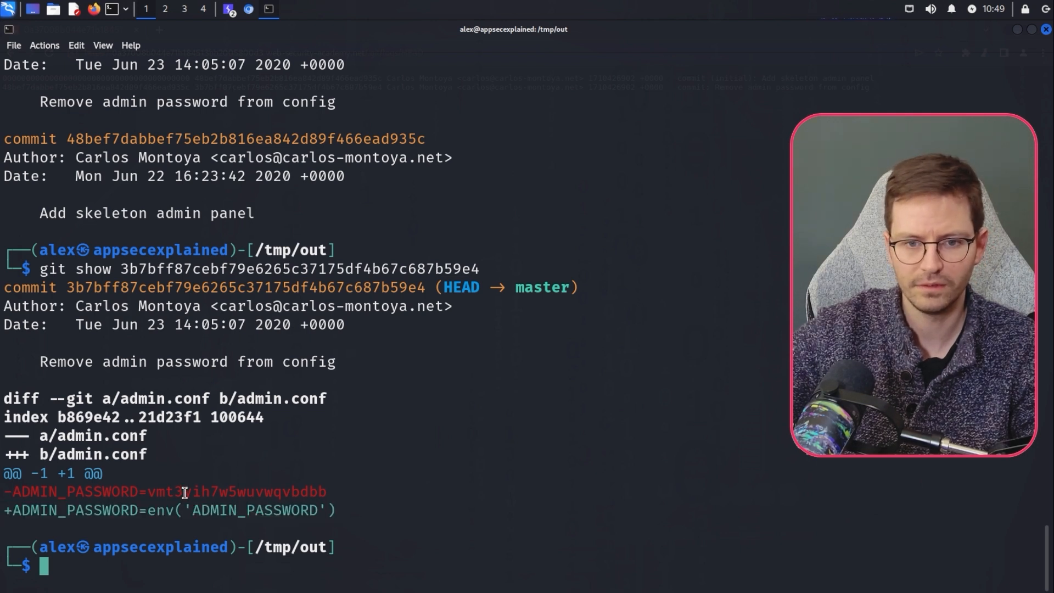
pyautogui.moveTo(150, 491); pyautogui.dragTo(327, 491)
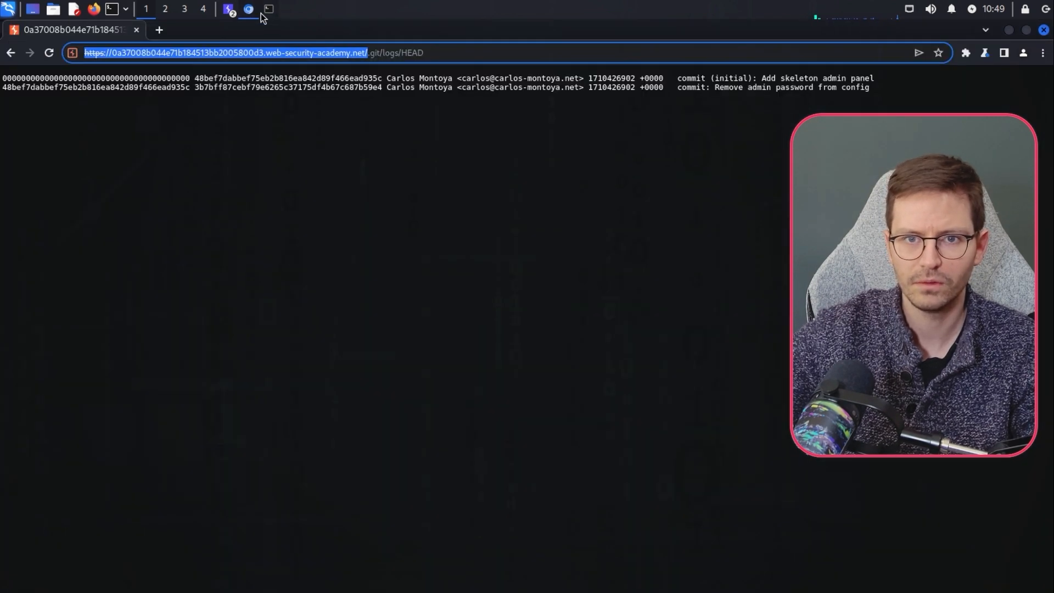
# Step: Log in at /login as administrator using the copied password
pyautogui.click(367, 52)
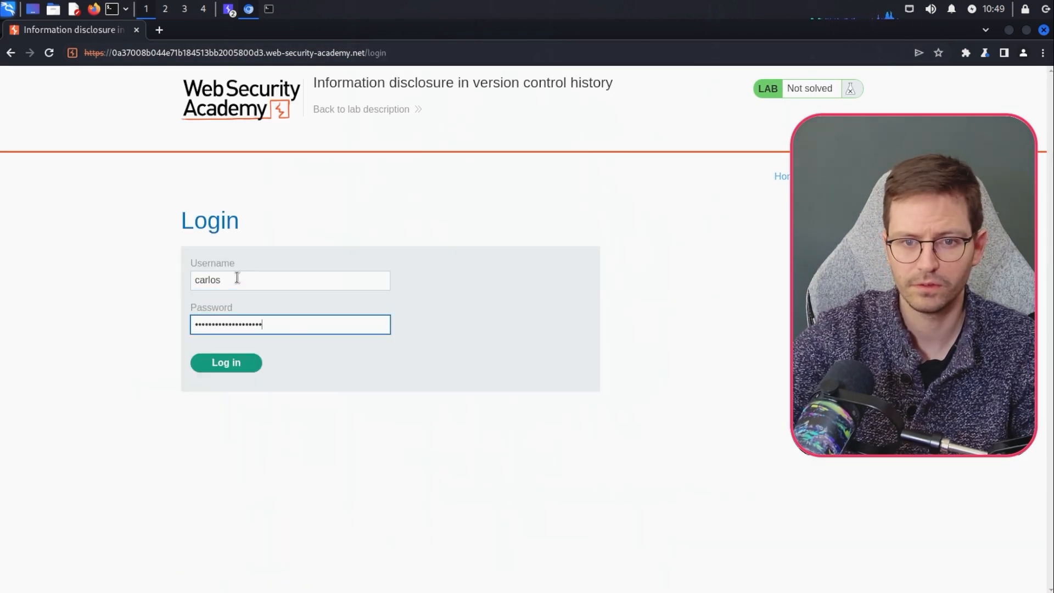
pyautogui.click(226, 362)
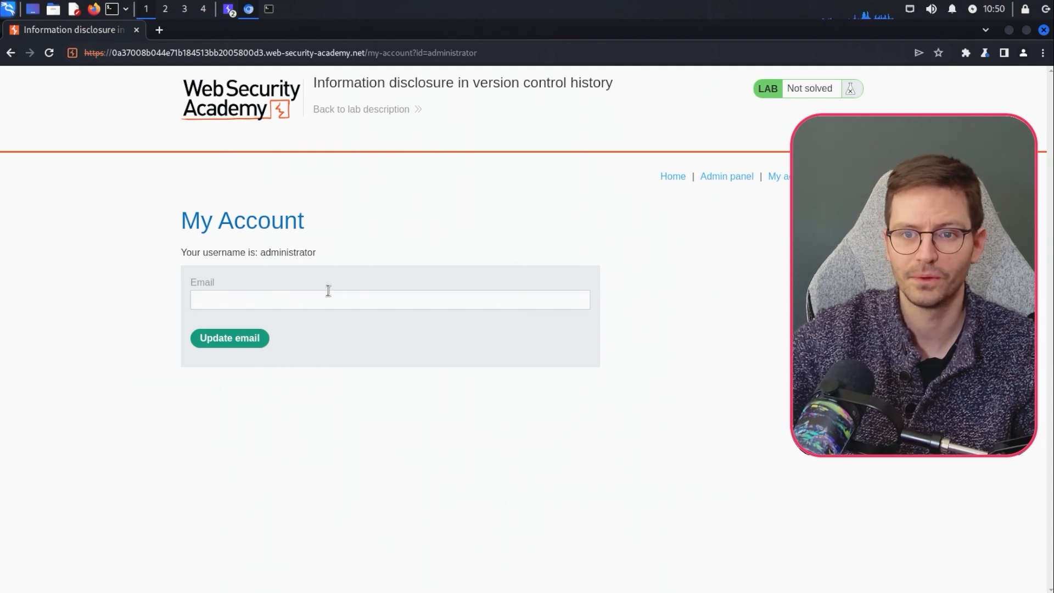
pyautogui.moveTo(648, 294)
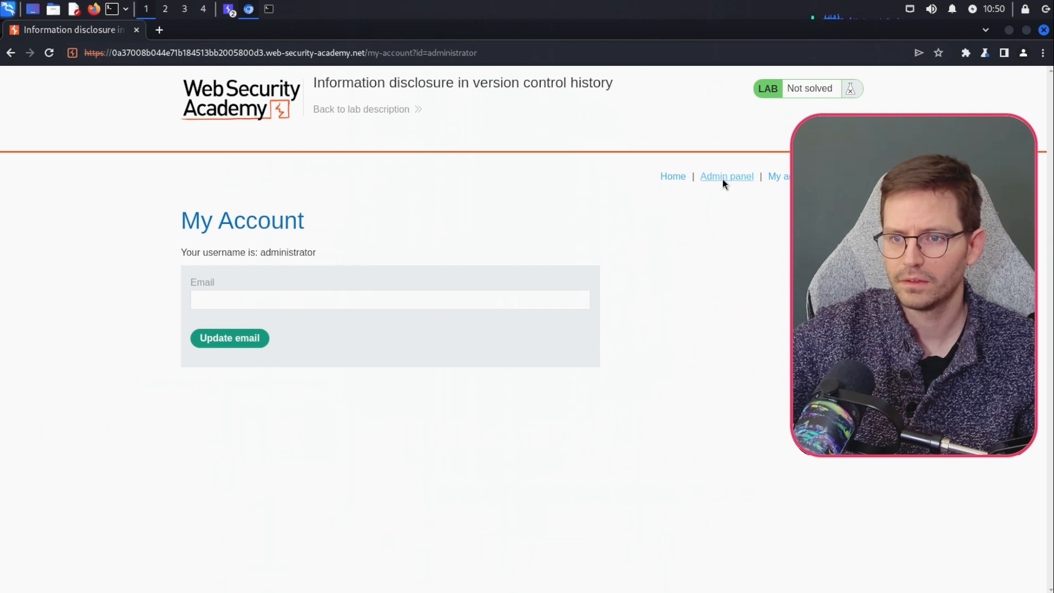
# Step: Delete carlos via the Admin panel
pyautogui.click(725, 176)
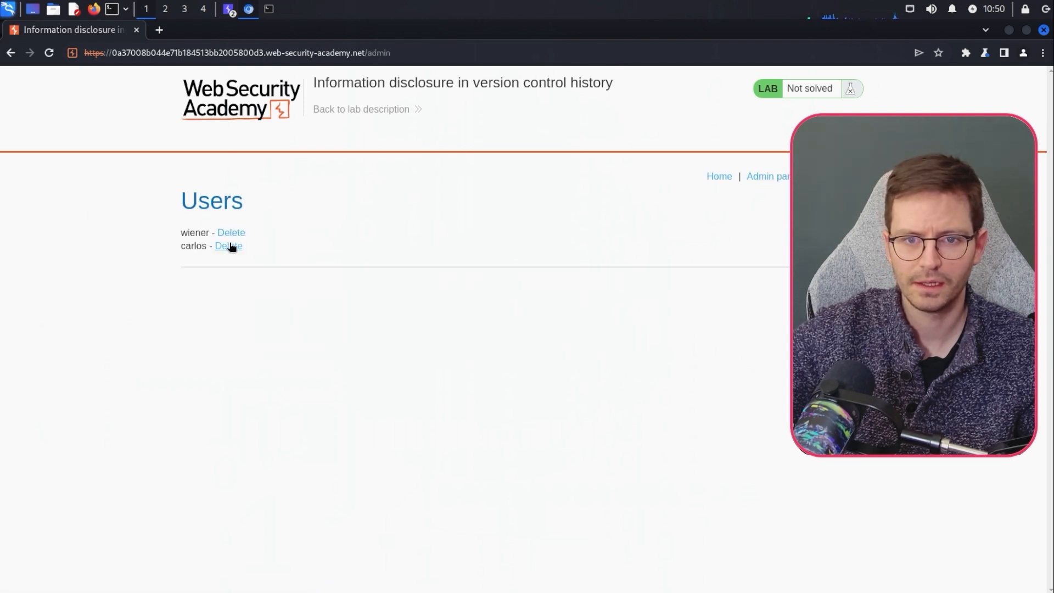
pyautogui.click(228, 245)
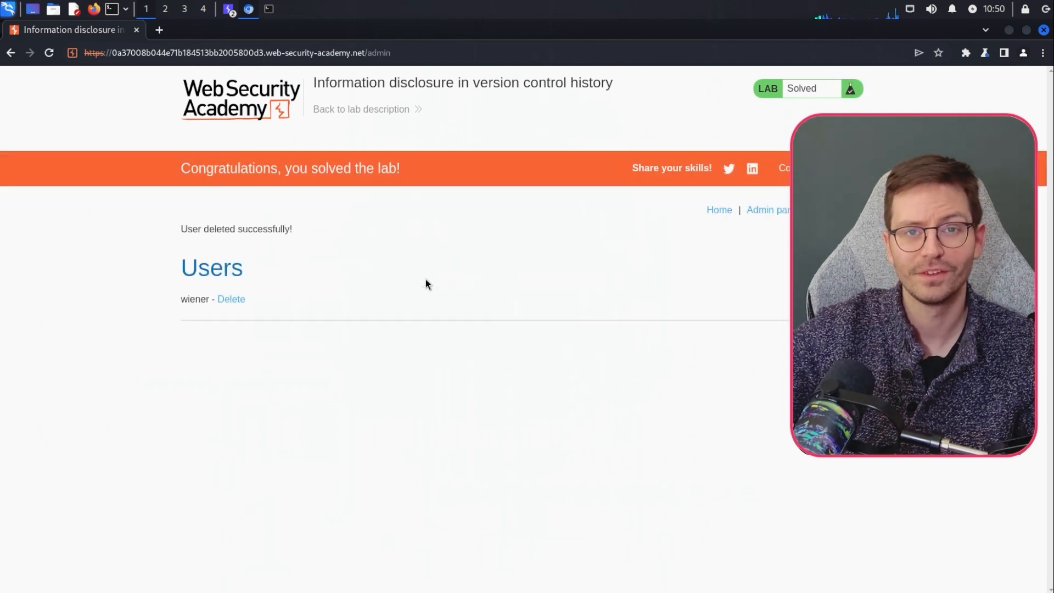
pyautogui.moveTo(428, 288)
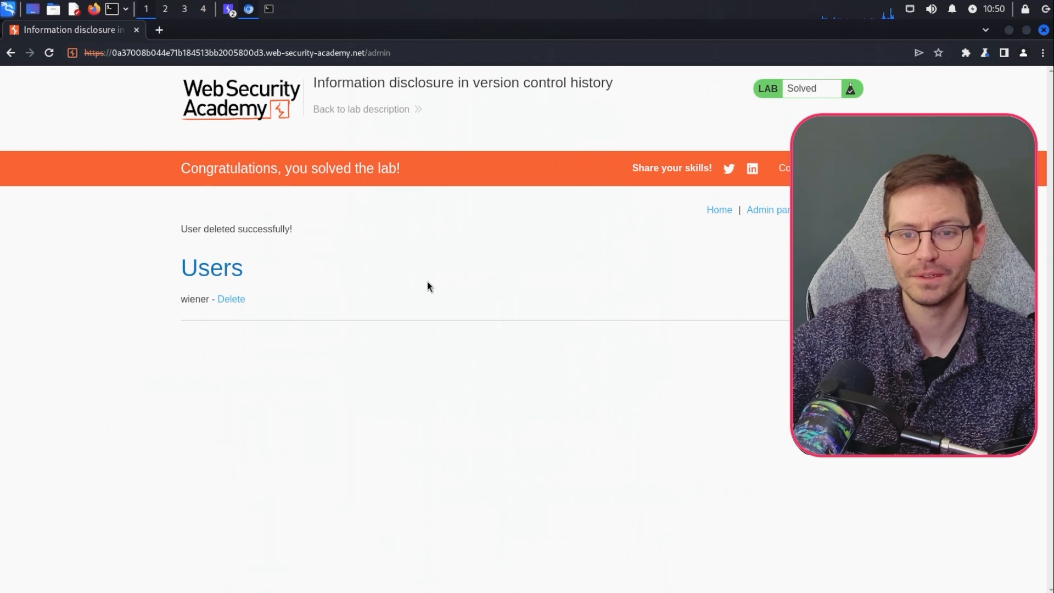